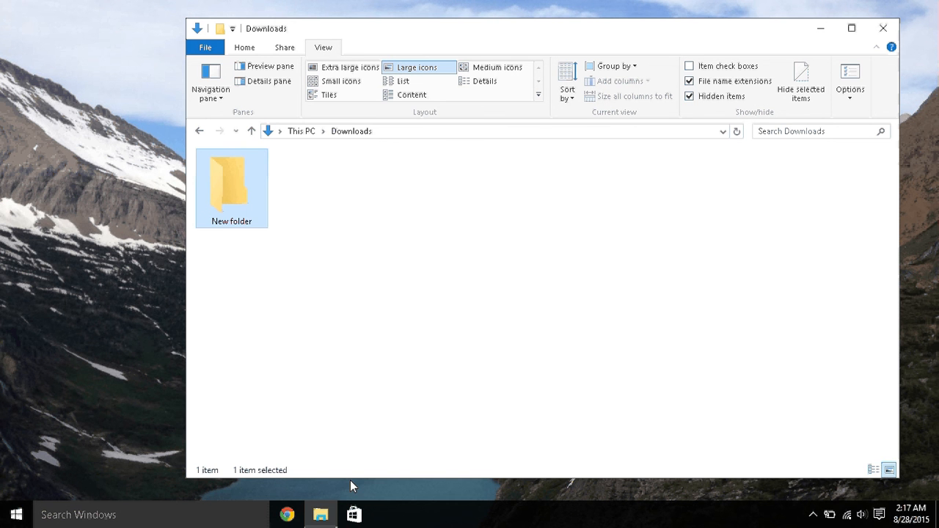
Step: Show New folder's Properties, checking the Sharing settings and then its Security permissions list
right_click(231, 184)
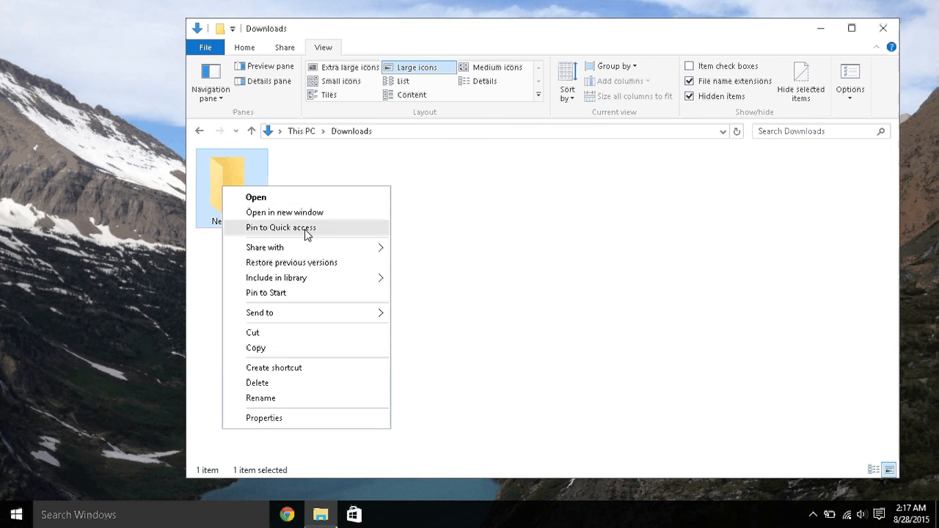
mouse_move(289, 420)
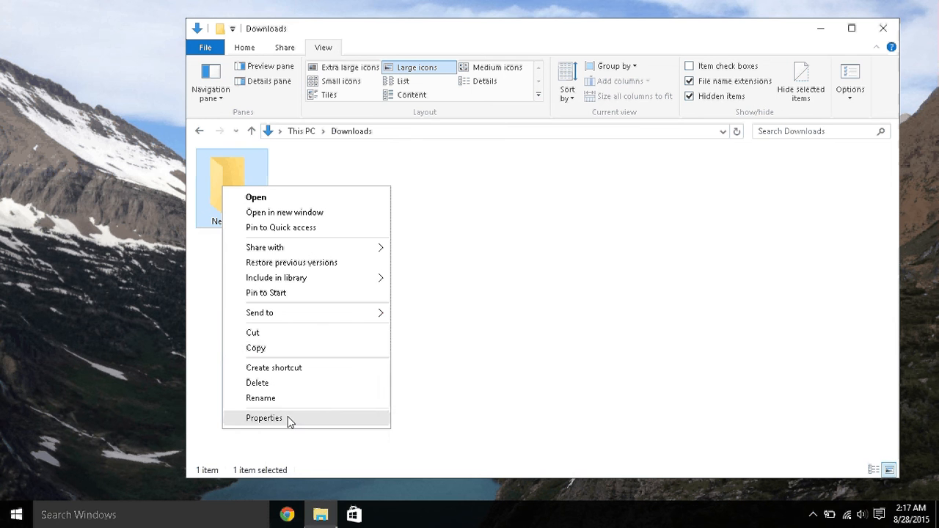
left_click(264, 417)
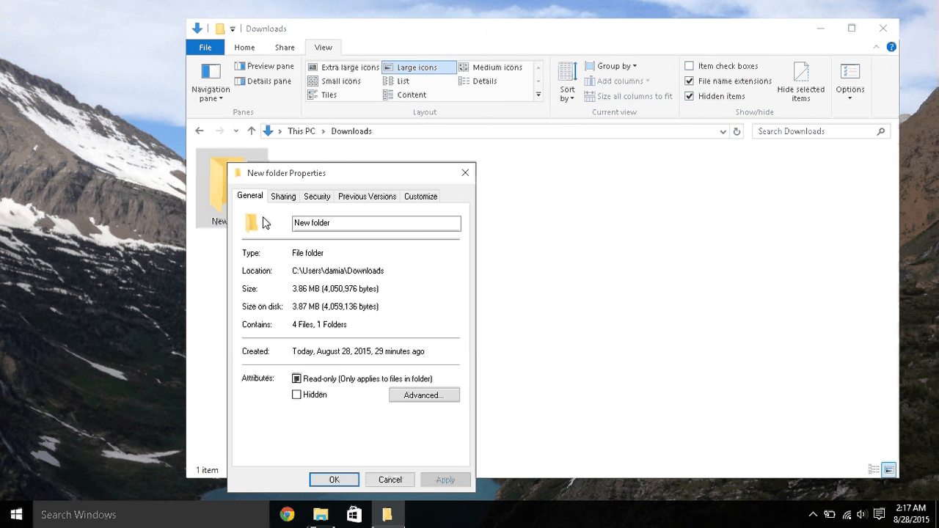
left_click(283, 197)
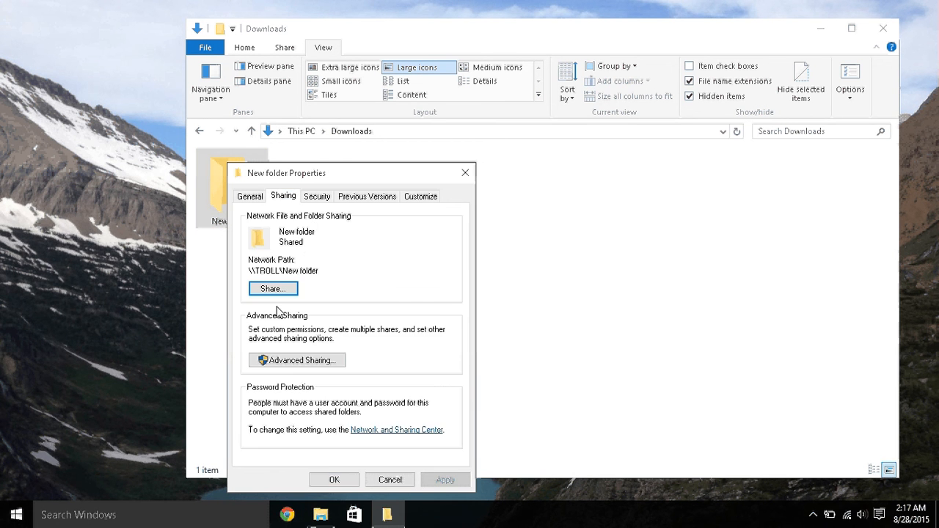
left_click(317, 197)
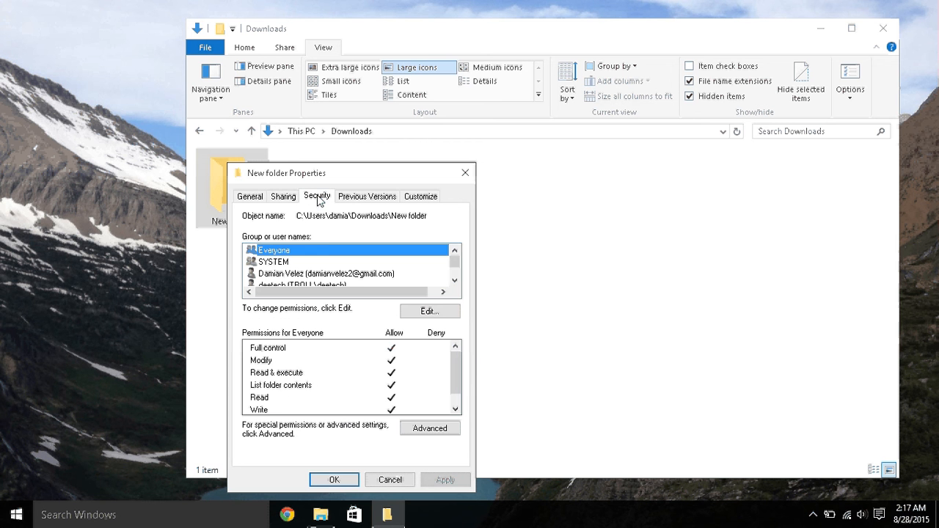
Step: Bring up the Permissions for New folder dialog via Edit and select the Everyone group
left_click(428, 311)
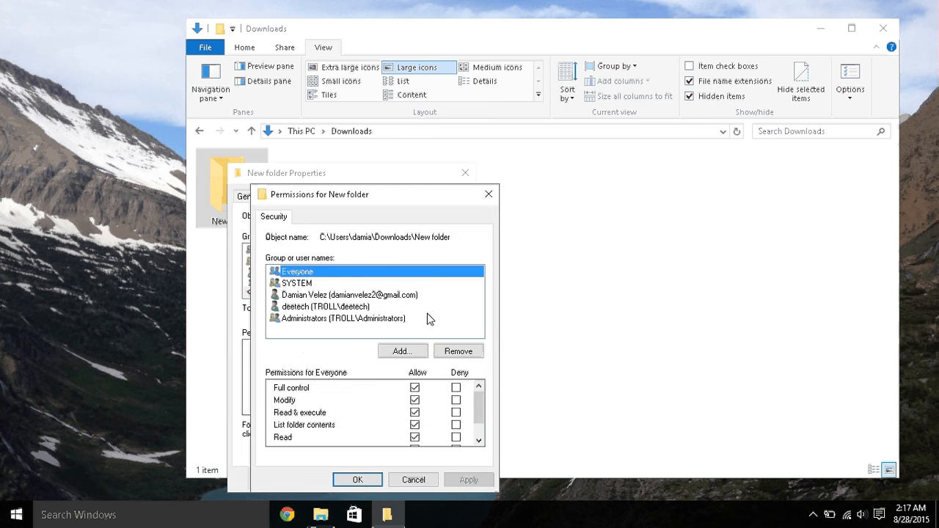
mouse_move(270, 271)
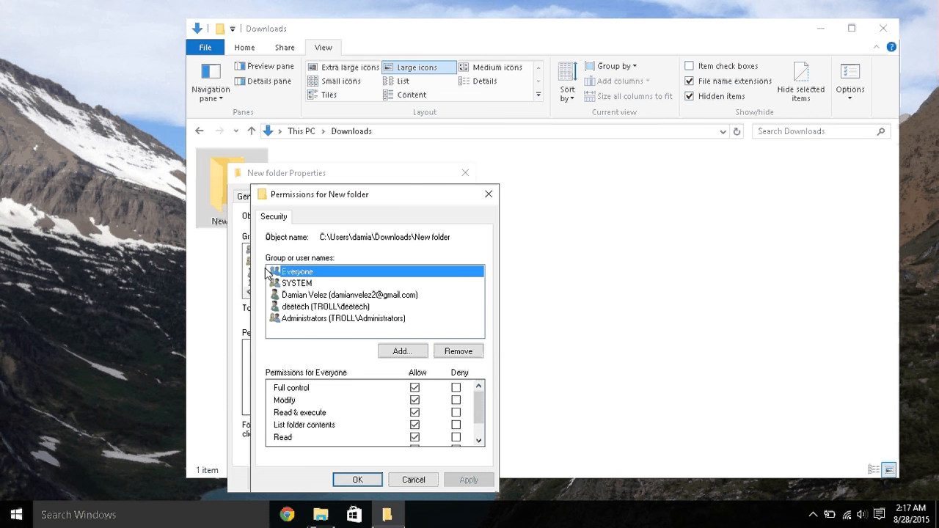
mouse_move(285, 305)
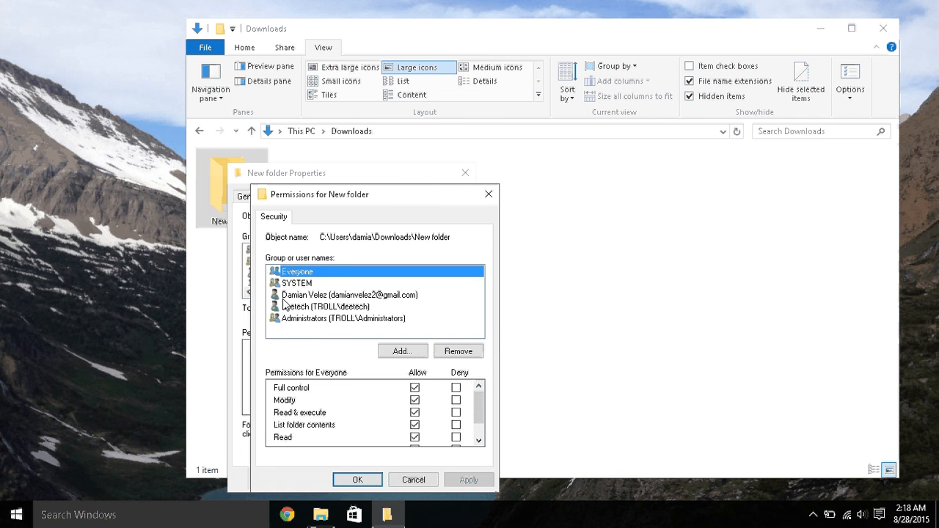
mouse_move(307, 284)
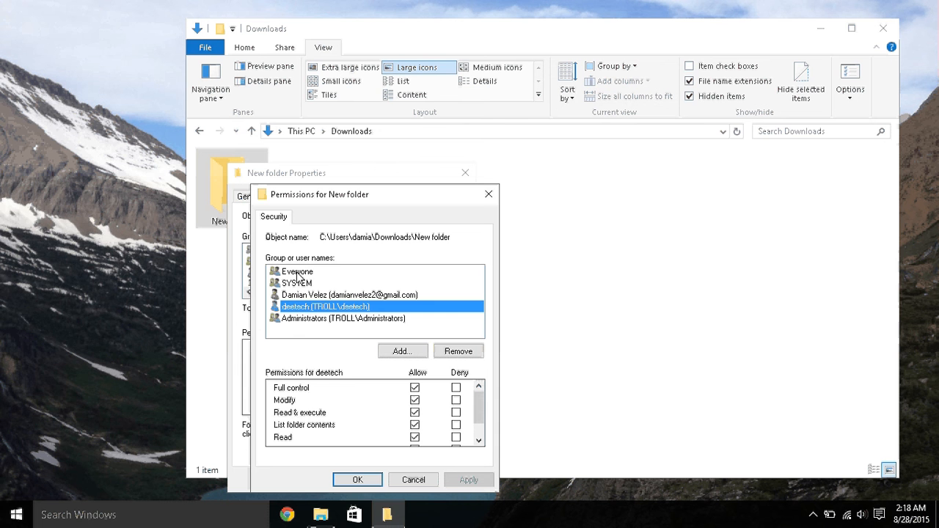
left_click(296, 270)
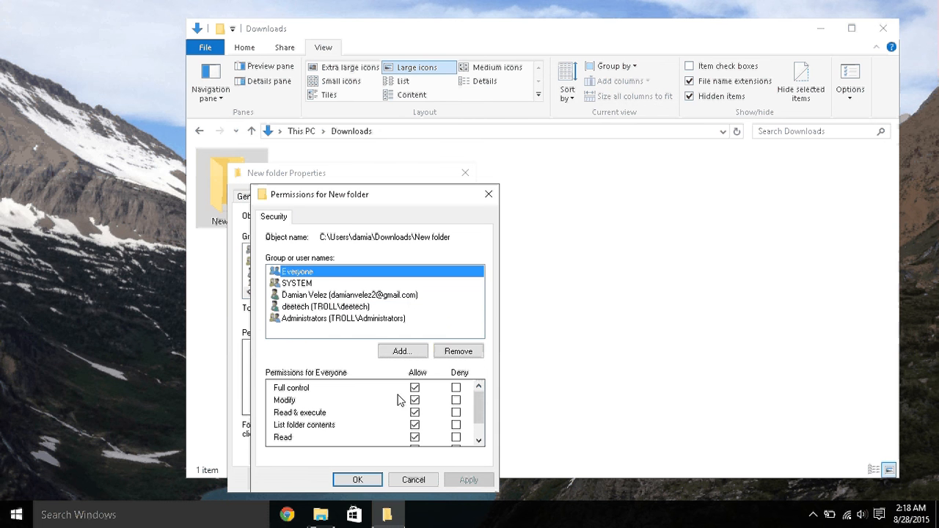
scroll("down", 3)
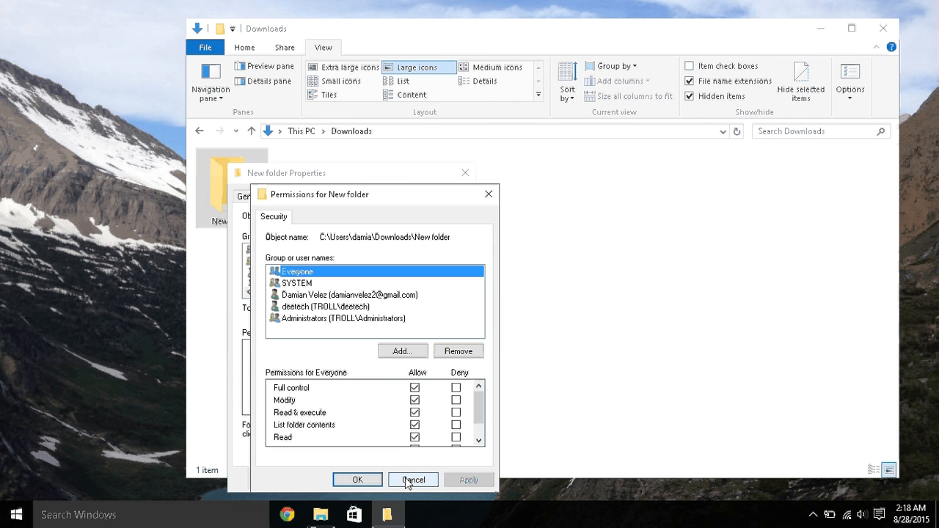
mouse_move(449, 402)
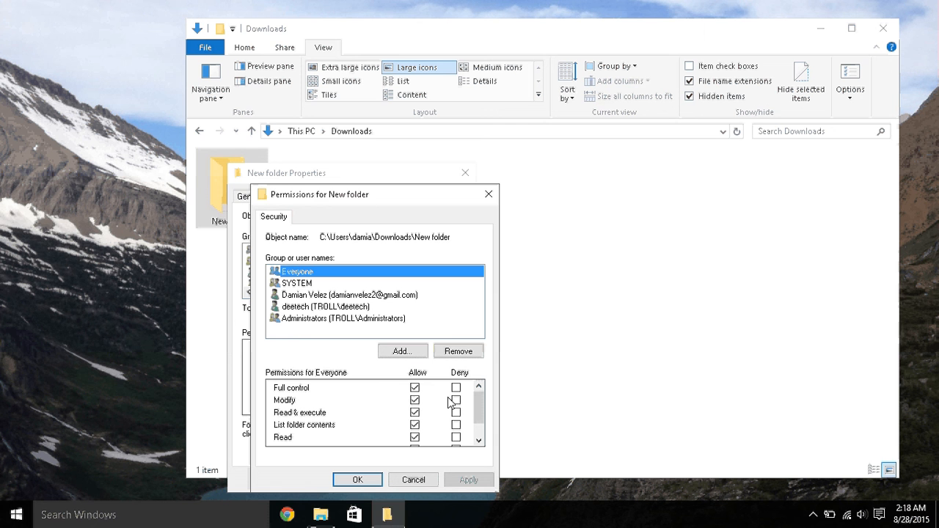
mouse_move(389, 301)
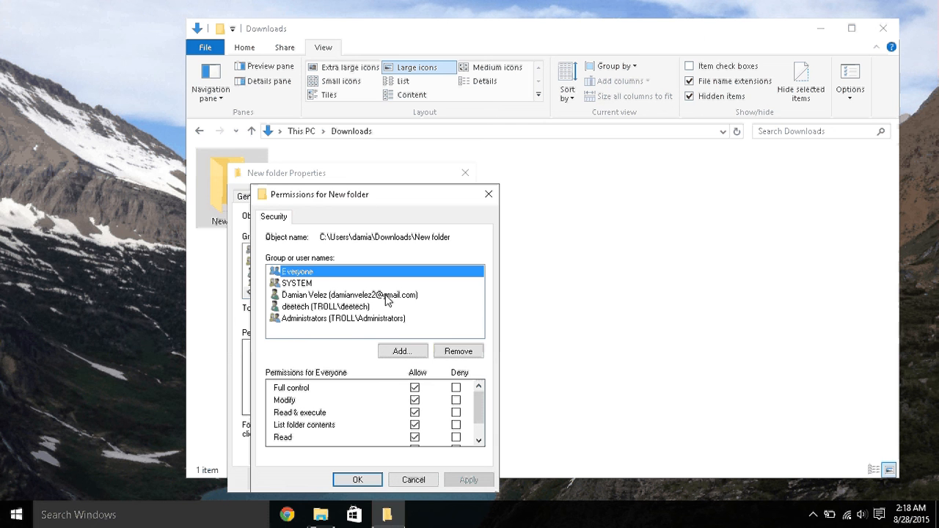
mouse_move(296, 264)
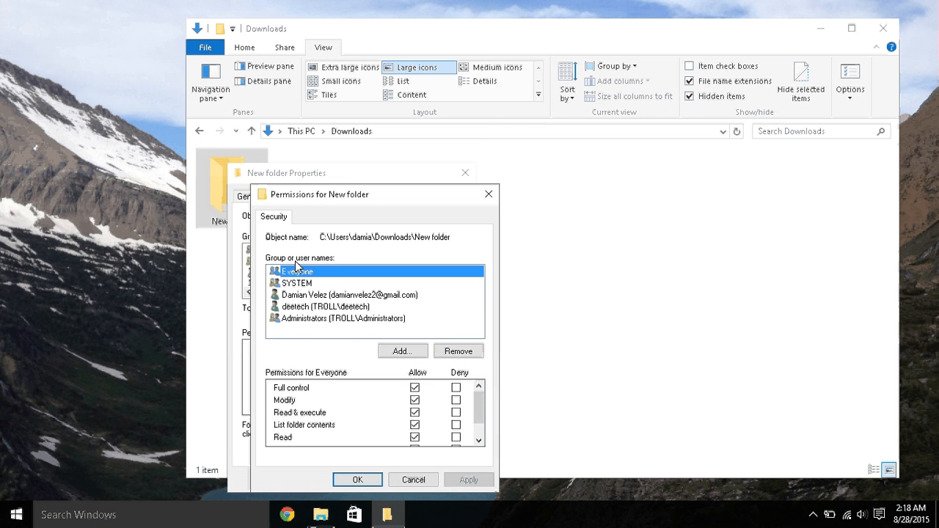
Step: Remove Everyone and deetech from the permissions and confirm, returning to Downloads
left_click(457, 351)
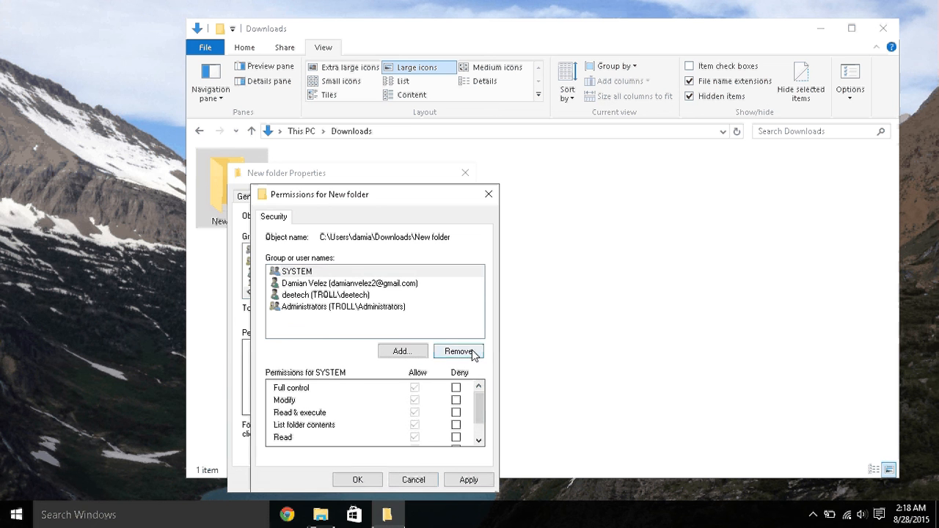
left_click(326, 293)
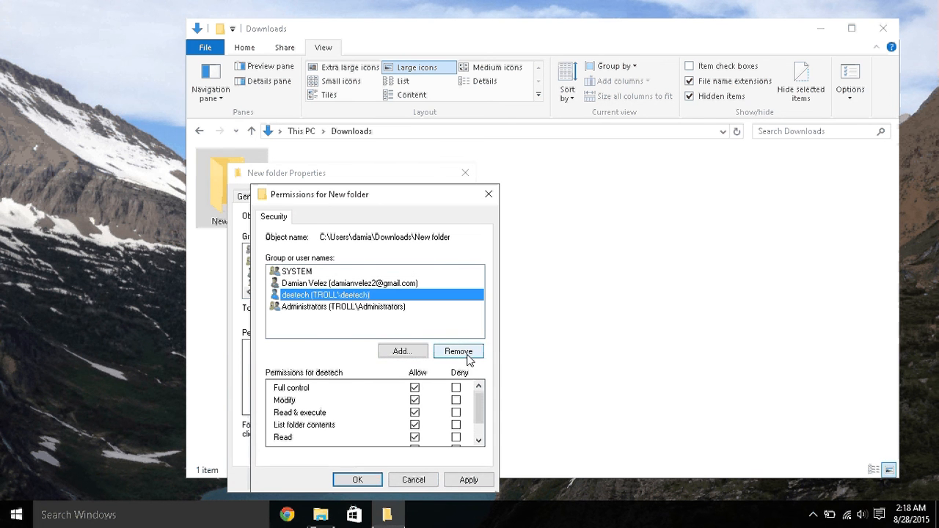
left_click(458, 351)
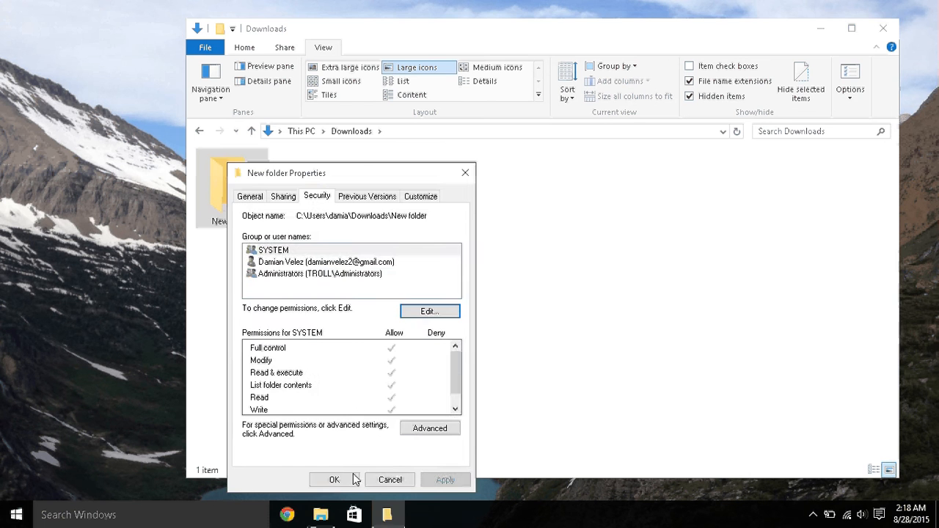
left_click(334, 478)
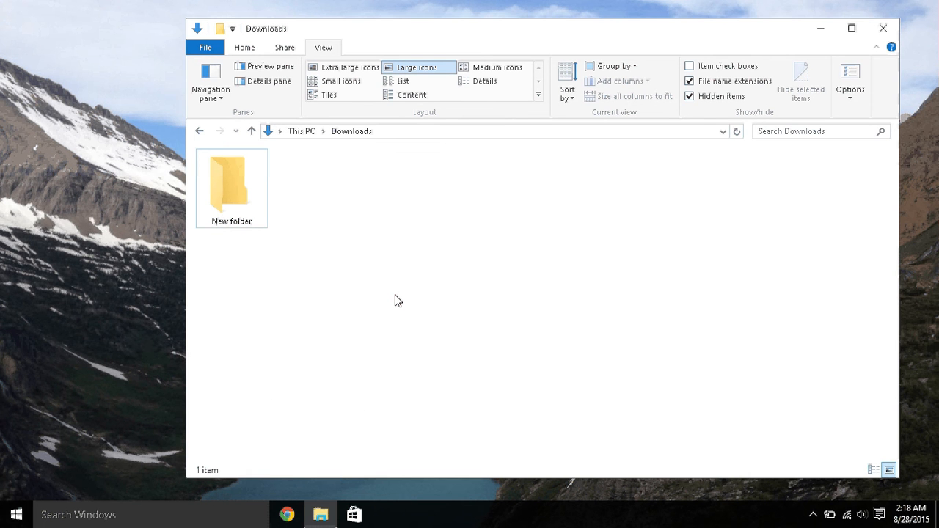